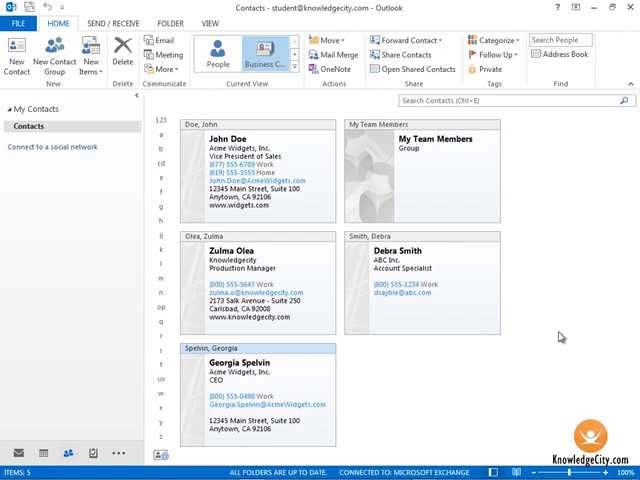
{"action": "mouse_move", "coordinate": [28, 262]}
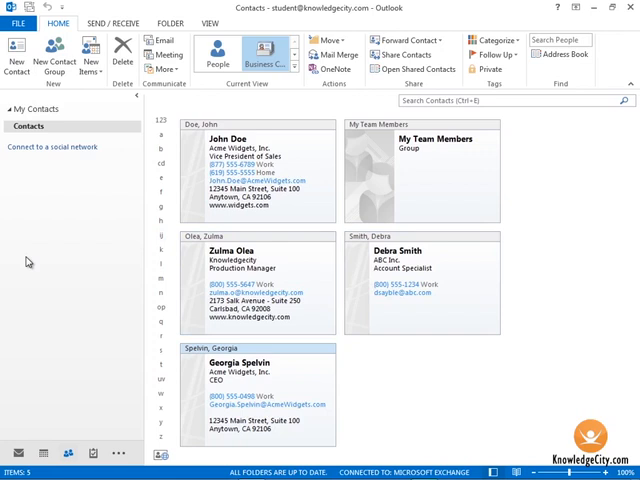
{"action": "mouse_move", "coordinate": [38, 257]}
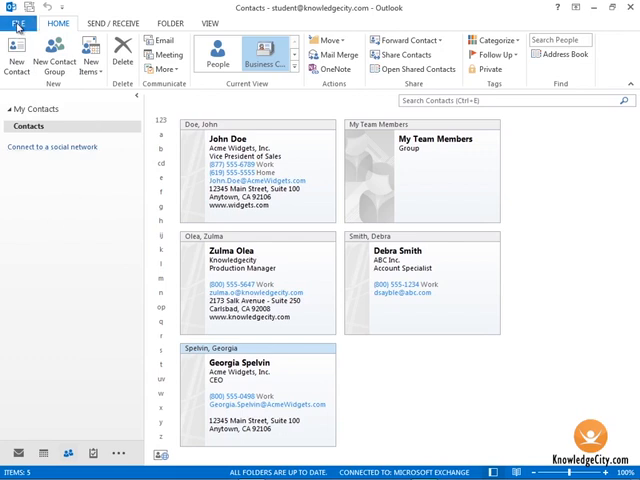
Open Outlook Options on the Advanced page, scrolled down to the Export section.
{"action": "left_click", "coordinate": [28, 23]}
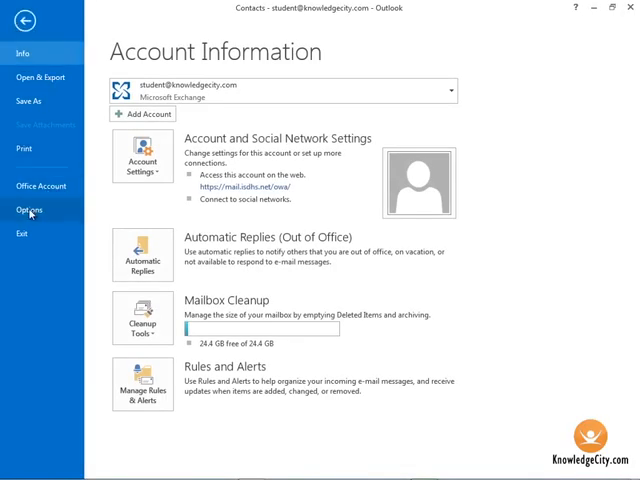
{"action": "left_click", "coordinate": [30, 211]}
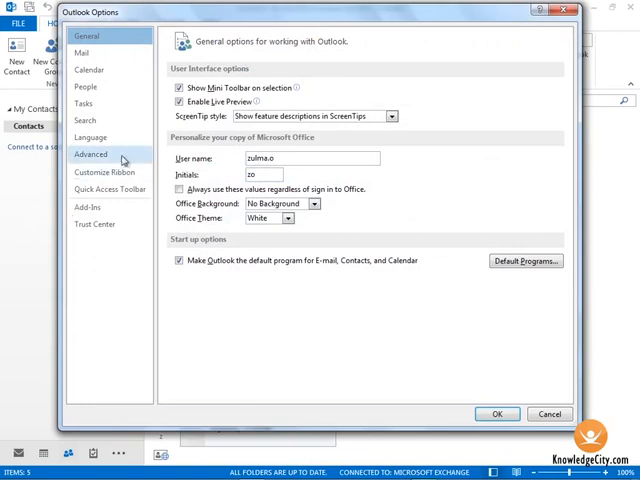
{"action": "left_click", "coordinate": [91, 154]}
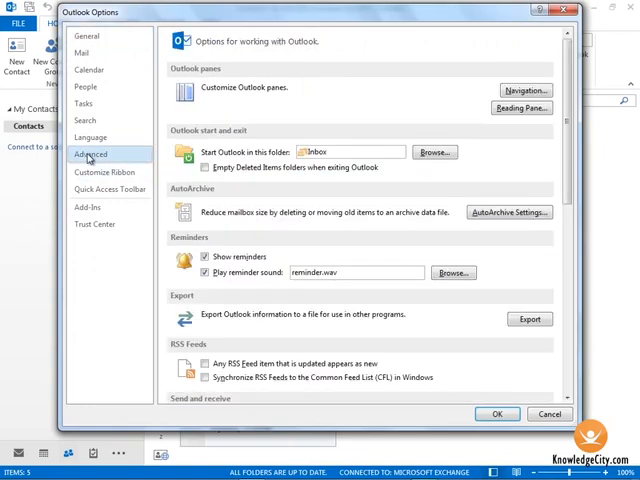
{"action": "scroll", "scroll_direction": "down", "scroll_amount": 3}
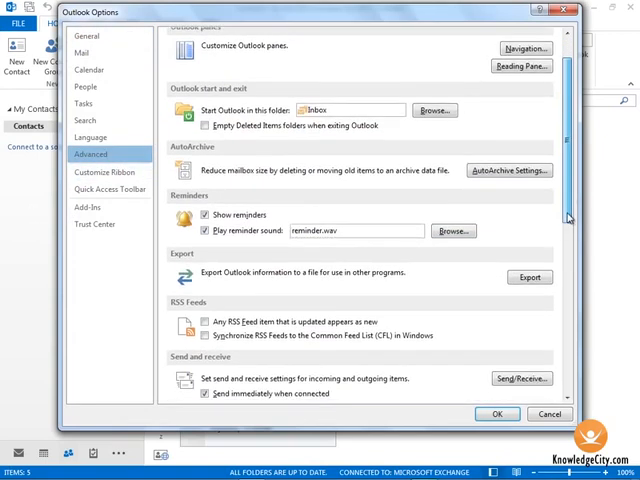
{"action": "scroll", "scroll_direction": "down", "scroll_amount": 3}
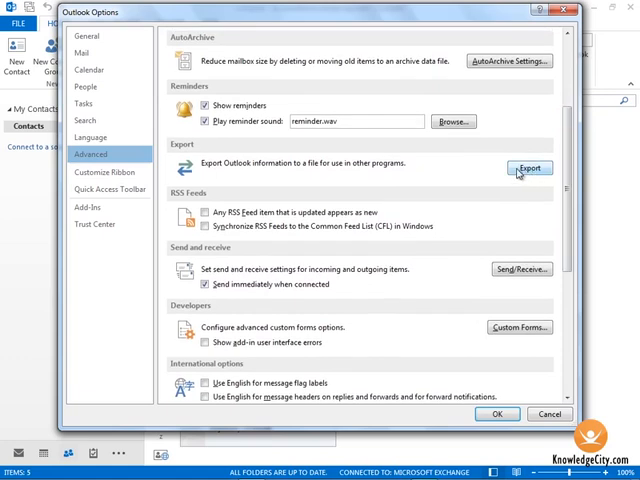
Launch the export wizard with Export to a file and Comma Separated Values selected.
{"action": "left_click", "coordinate": [529, 167]}
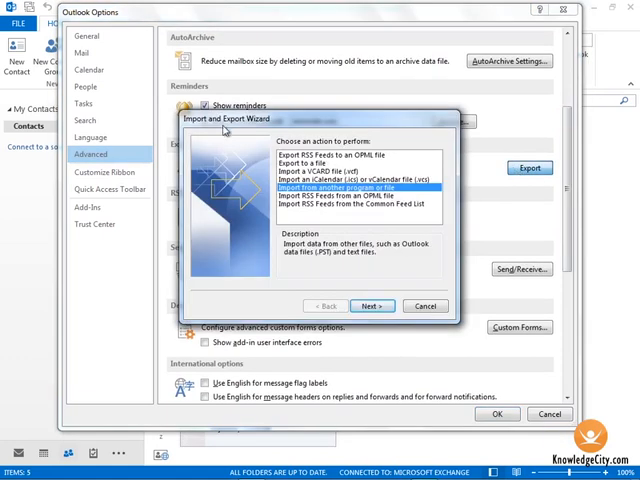
{"action": "mouse_move", "coordinate": [315, 218]}
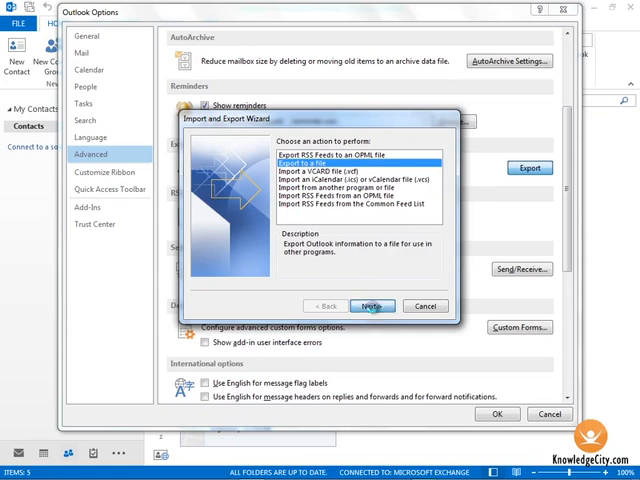
{"action": "left_click", "coordinate": [371, 306]}
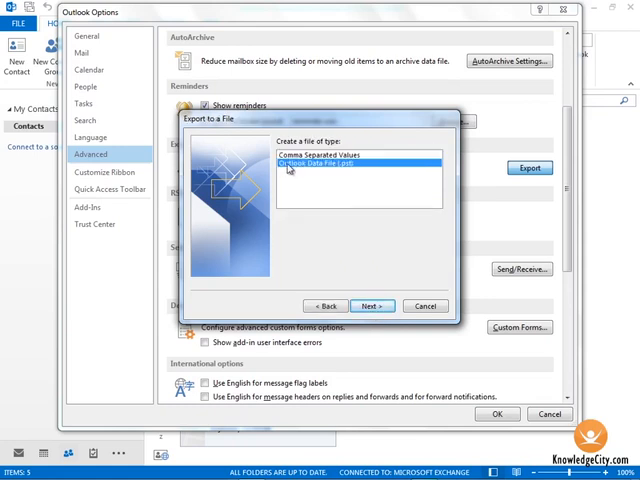
{"action": "left_click", "coordinate": [353, 164]}
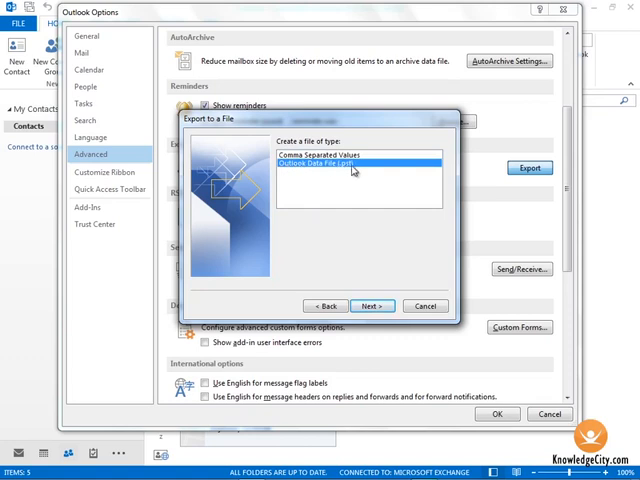
{"action": "mouse_move", "coordinate": [348, 168]}
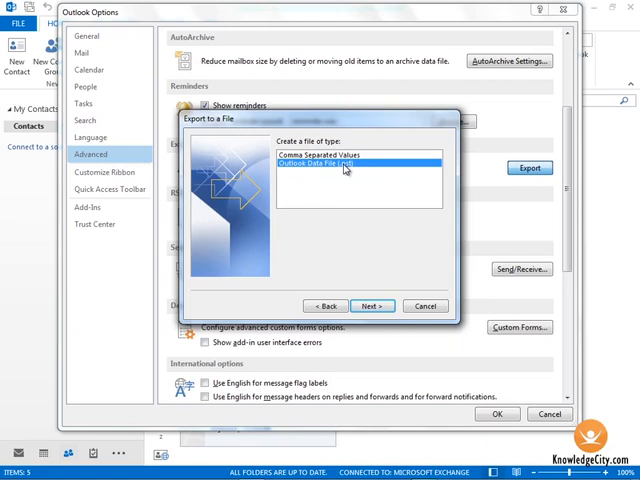
{"action": "left_click", "coordinate": [335, 155]}
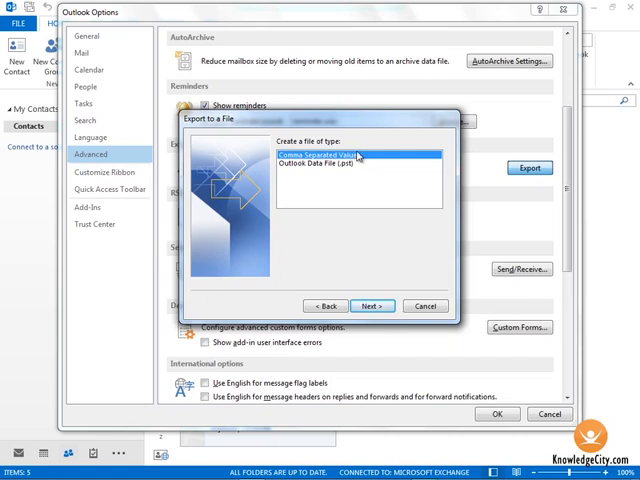
{"action": "mouse_move", "coordinate": [364, 228]}
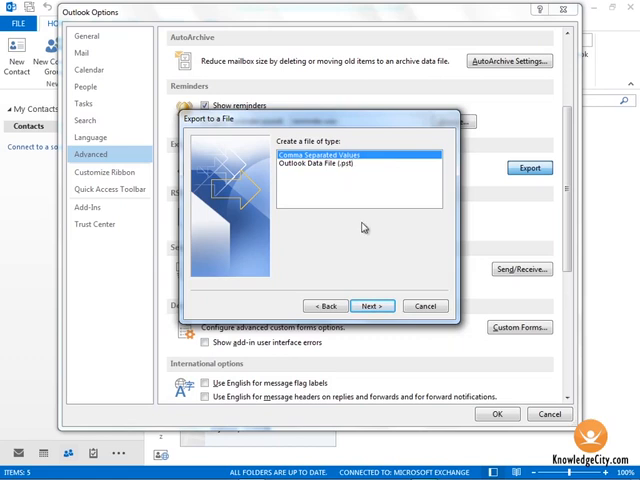
{"action": "mouse_move", "coordinate": [380, 207]}
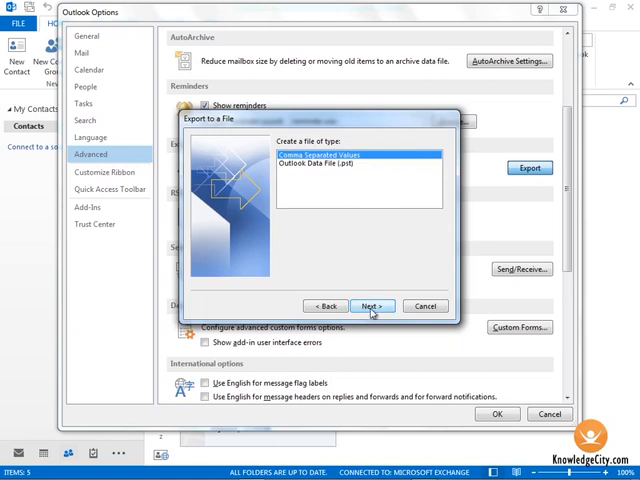
Advance the wizard with Contacts as the folder to export.
{"action": "left_click", "coordinate": [372, 306]}
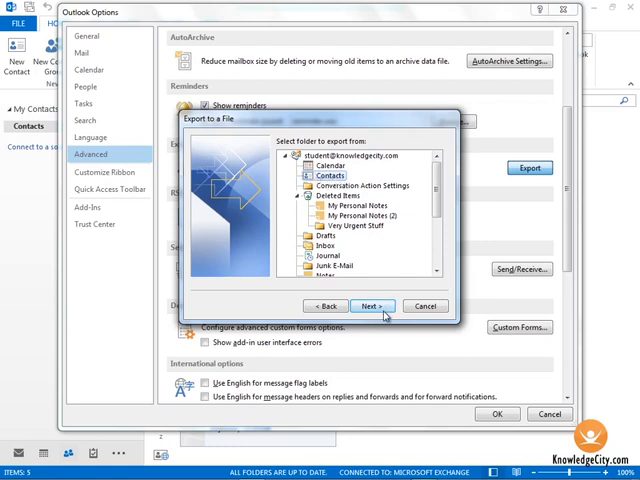
{"action": "left_click", "coordinate": [371, 306]}
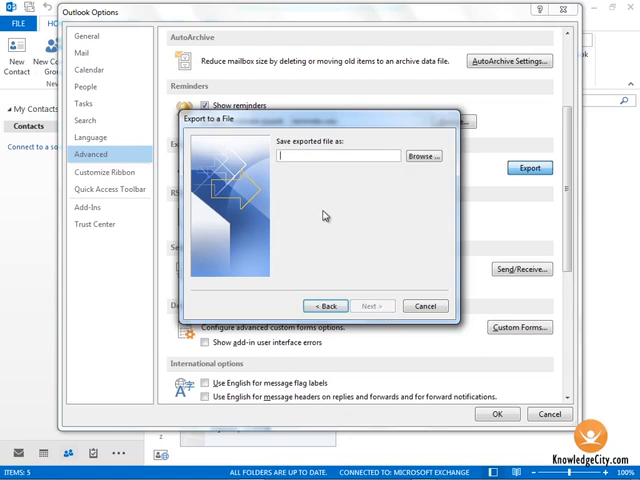
{"action": "mouse_move", "coordinate": [378, 193]}
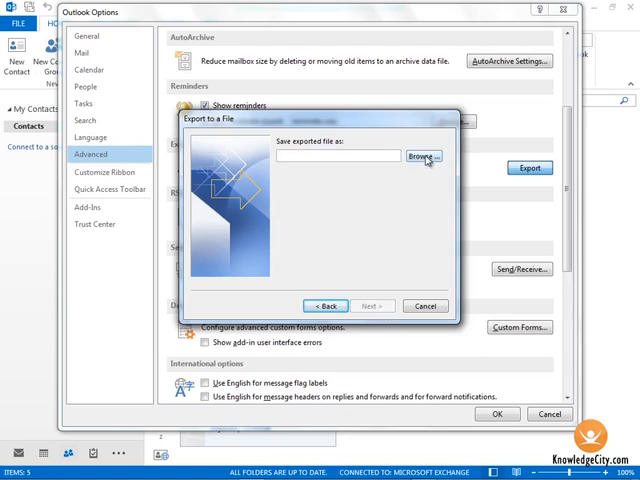
Browse to the Documents library and name the export file 'Contacts'.
{"action": "left_click", "coordinate": [424, 157]}
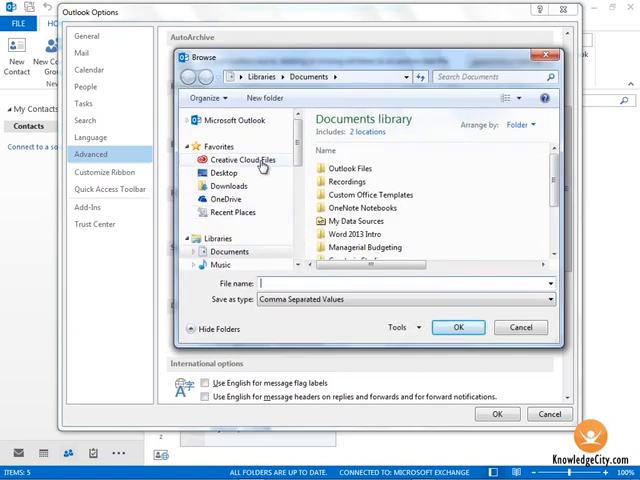
{"action": "left_click", "coordinate": [222, 172]}
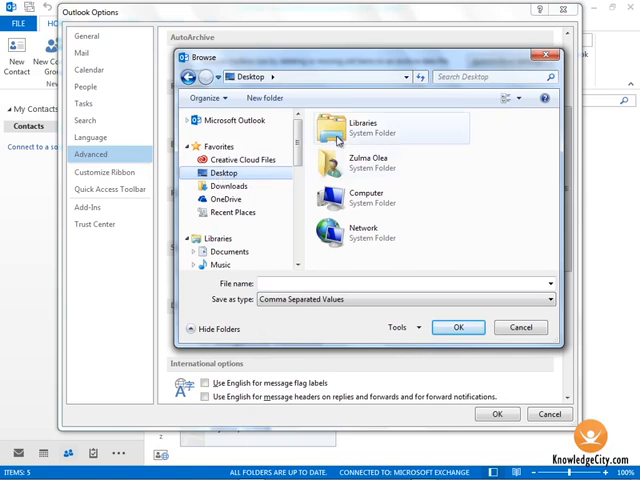
{"action": "double_click", "coordinate": [228, 251]}
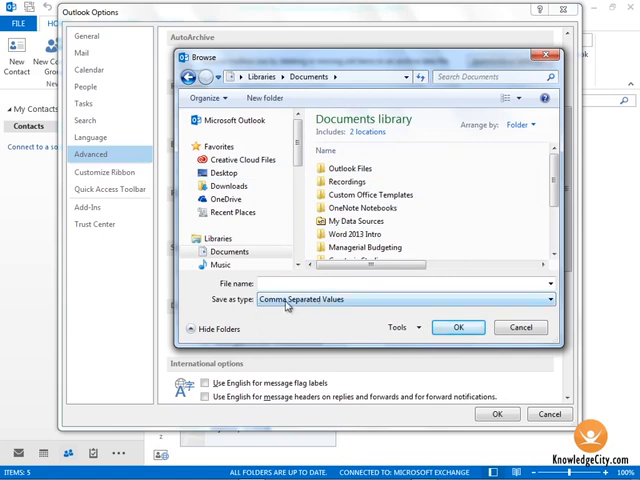
{"action": "mouse_move", "coordinate": [372, 305]}
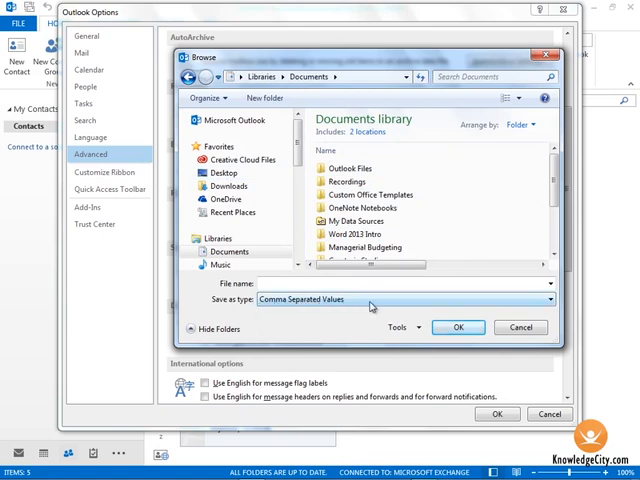
{"action": "mouse_move", "coordinate": [388, 308]}
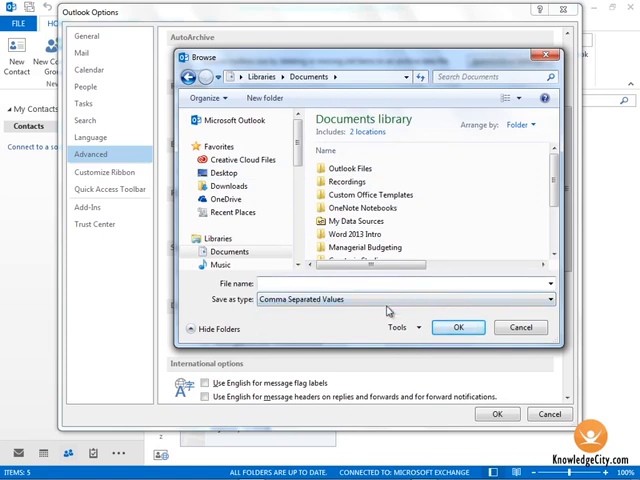
{"action": "left_click", "coordinate": [400, 283]}
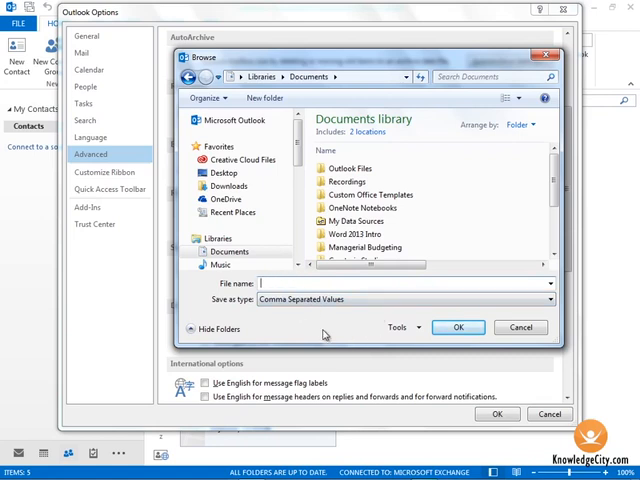
{"action": "type", "text": "Contacts"}
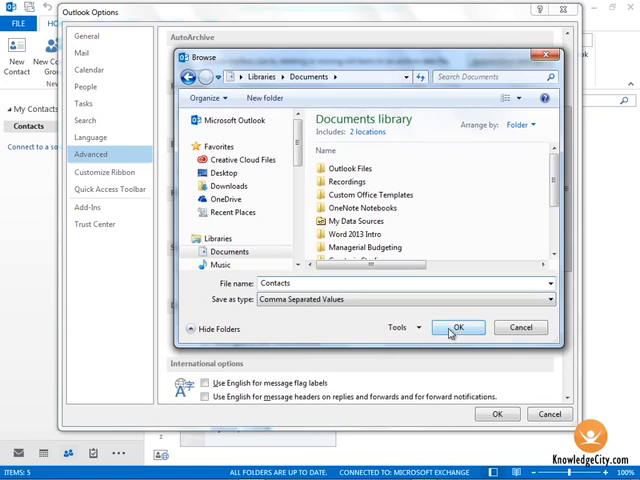
{"action": "left_click", "coordinate": [458, 328]}
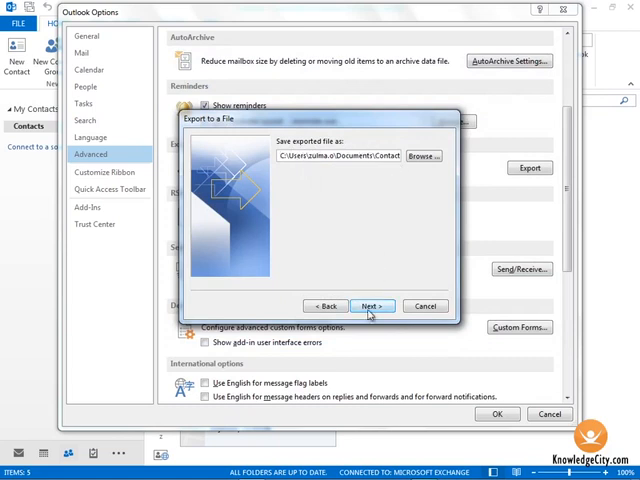
Confirm exporting 'Contacts' from folder Contacts and finish the wizard.
{"action": "left_click", "coordinate": [372, 306]}
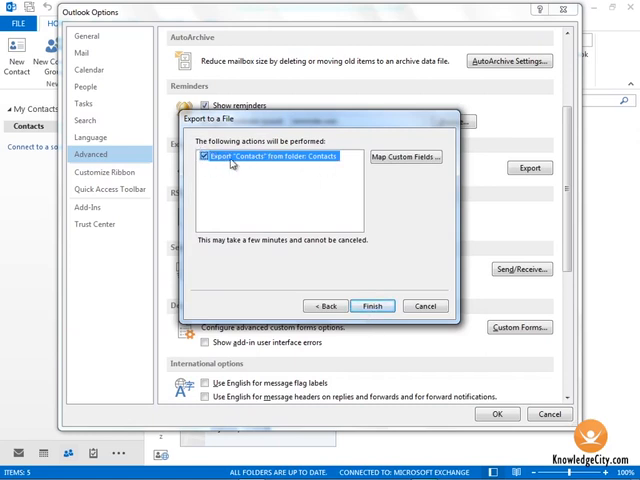
{"action": "mouse_move", "coordinate": [297, 181]}
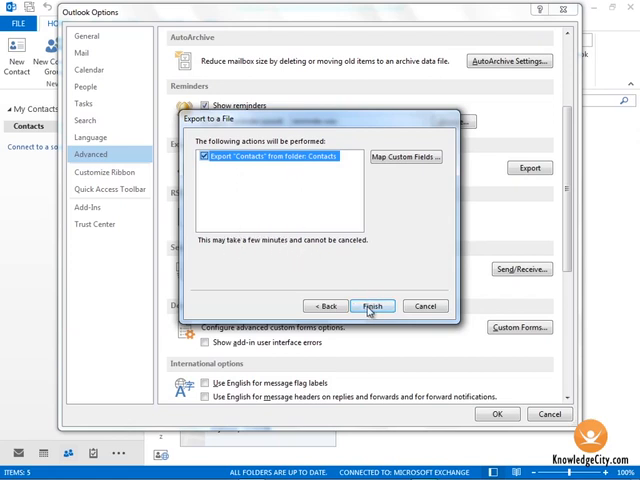
{"action": "left_click", "coordinate": [372, 306]}
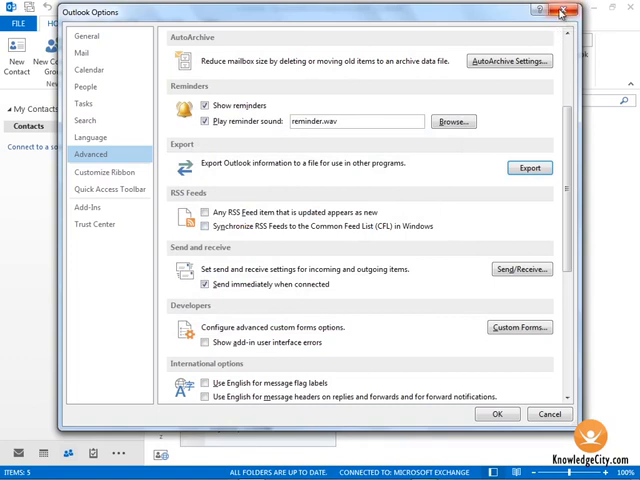
Close Outlook Options, minimize Outlook, and browse via Computer to the Documents library.
{"action": "left_click", "coordinate": [561, 12]}
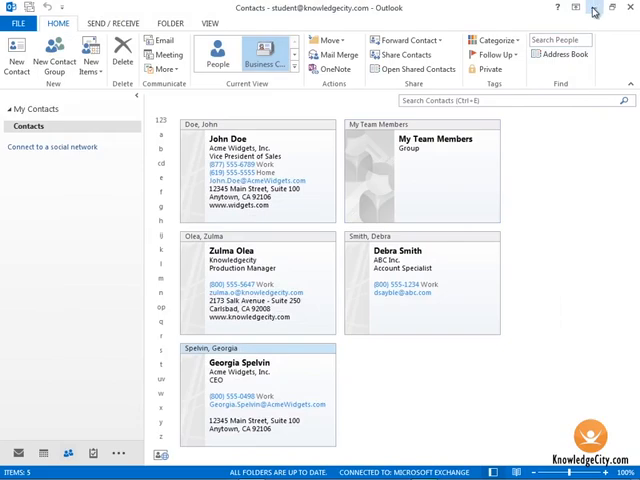
{"action": "left_click", "coordinate": [593, 9]}
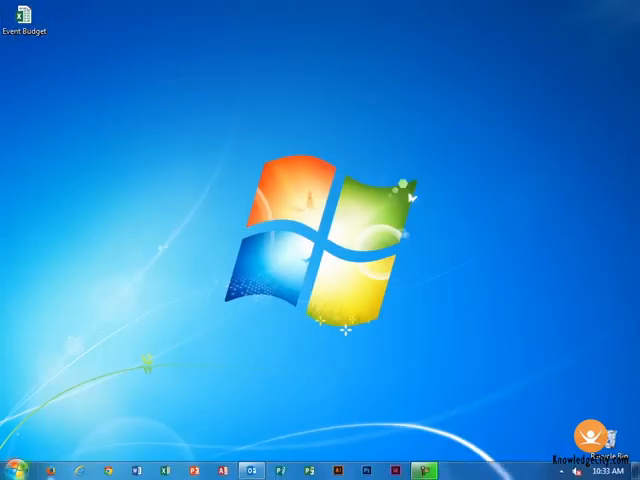
{"action": "left_click", "coordinate": [12, 470]}
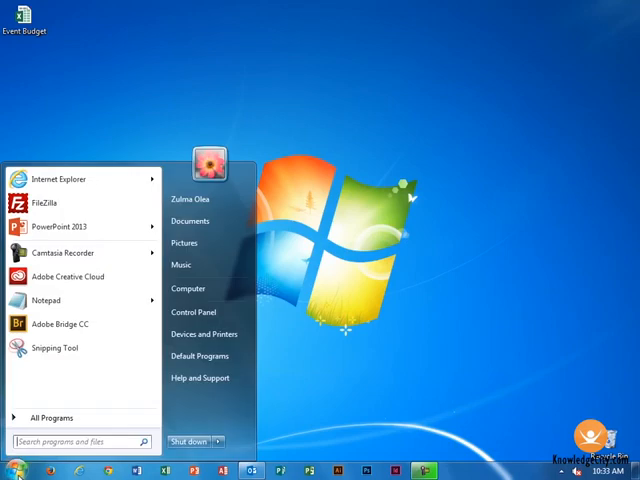
{"action": "mouse_move", "coordinate": [109, 372]}
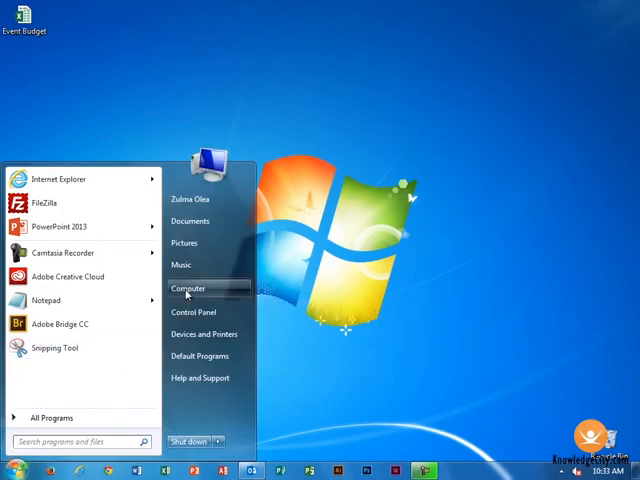
{"action": "left_click", "coordinate": [189, 288]}
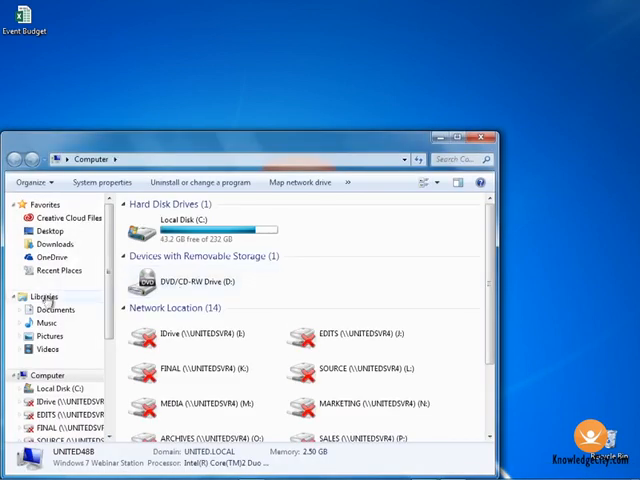
{"action": "left_click", "coordinate": [51, 309]}
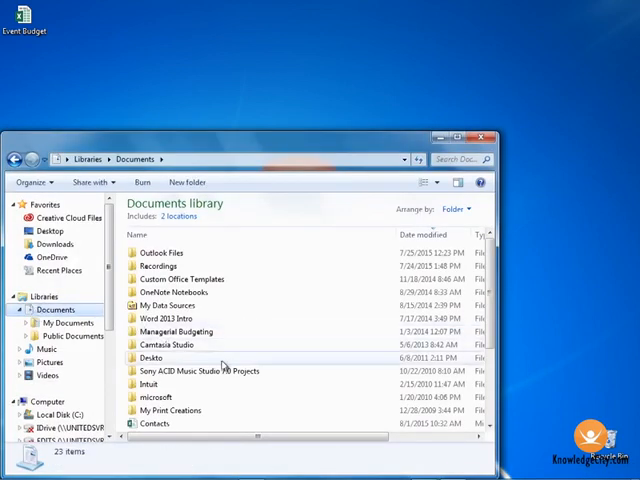
Open the Contacts CSV in Excel and scroll across its contact columns.
{"action": "left_click", "coordinate": [154, 423]}
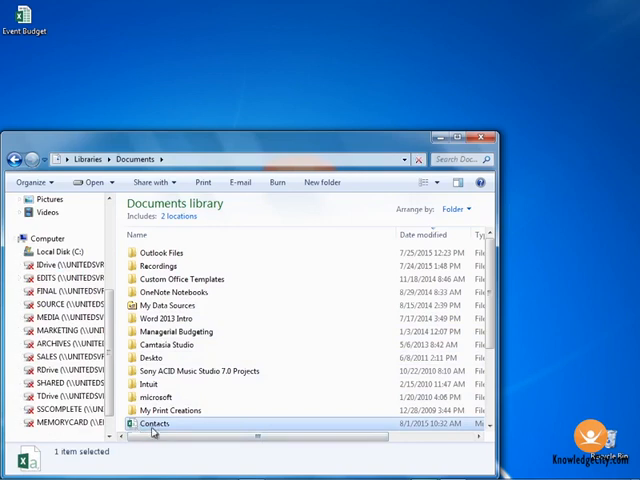
{"action": "mouse_move", "coordinate": [155, 423]}
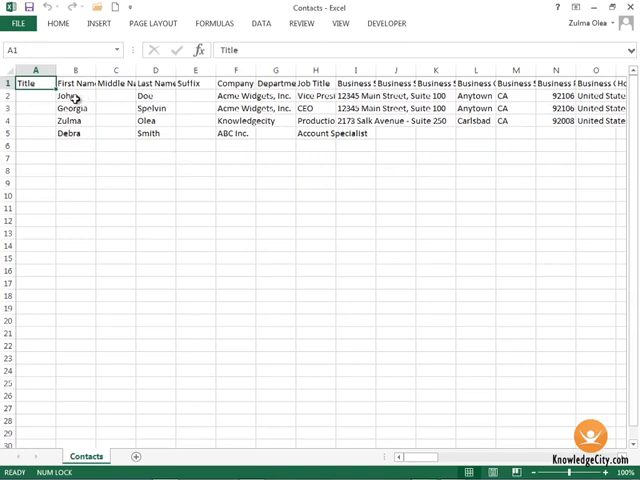
{"action": "mouse_move", "coordinate": [456, 110]}
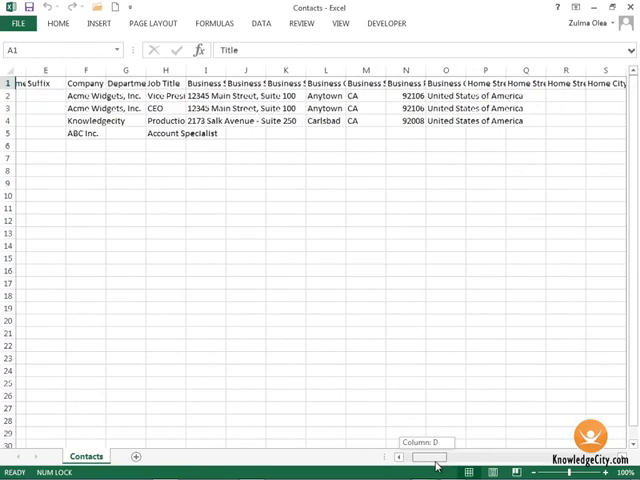
{"action": "scroll", "scroll_direction": "left", "scroll_amount": 3}
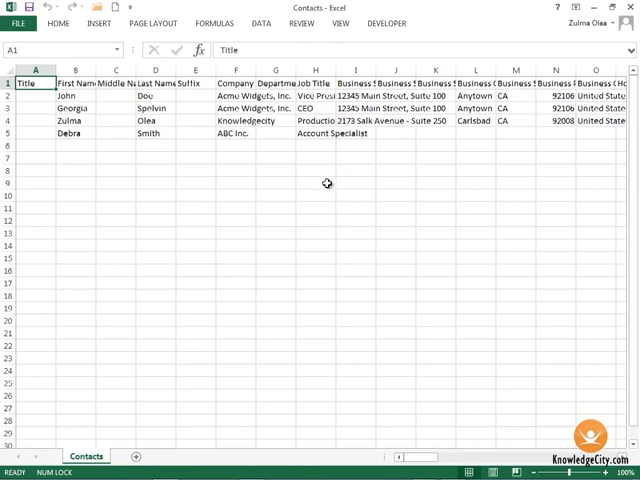
{"action": "mouse_move", "coordinate": [310, 161]}
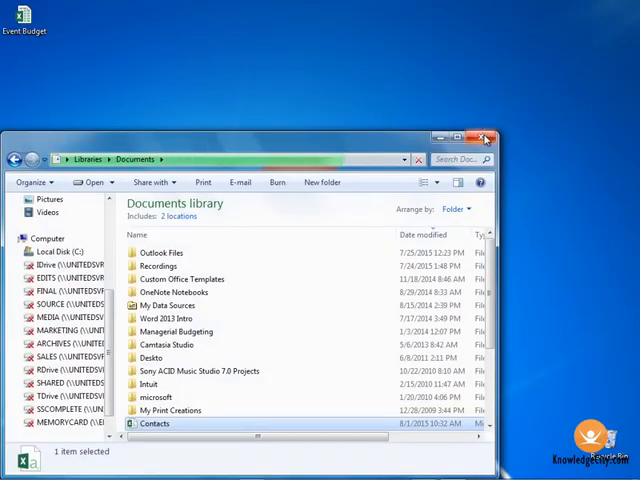
Close the Documents library window to return to the desktop.
{"action": "left_click", "coordinate": [484, 138]}
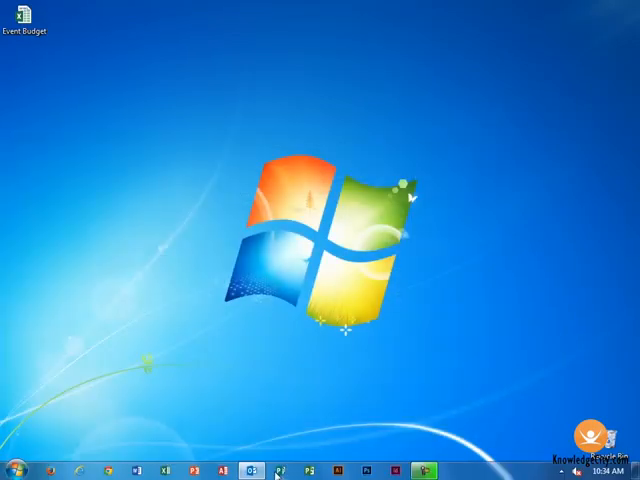